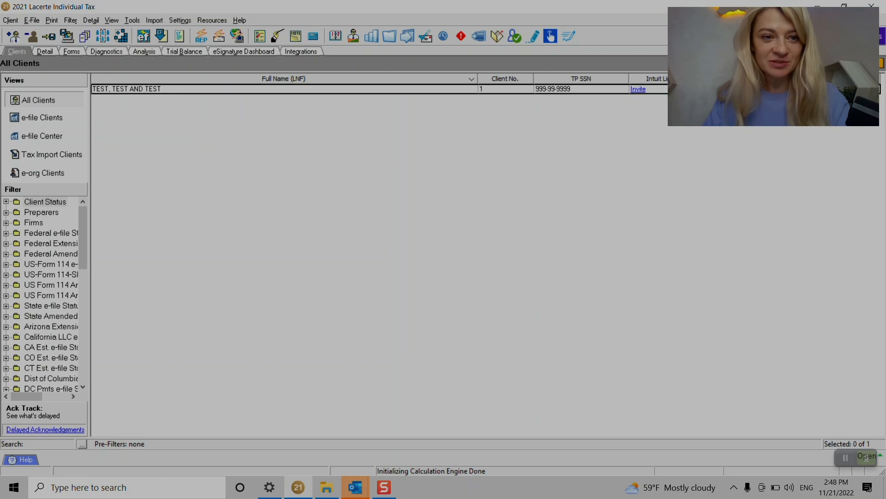
Step: Open the TEST client's return and launch the Fixed Asset Import wizard from the Client menu
click(10, 21)
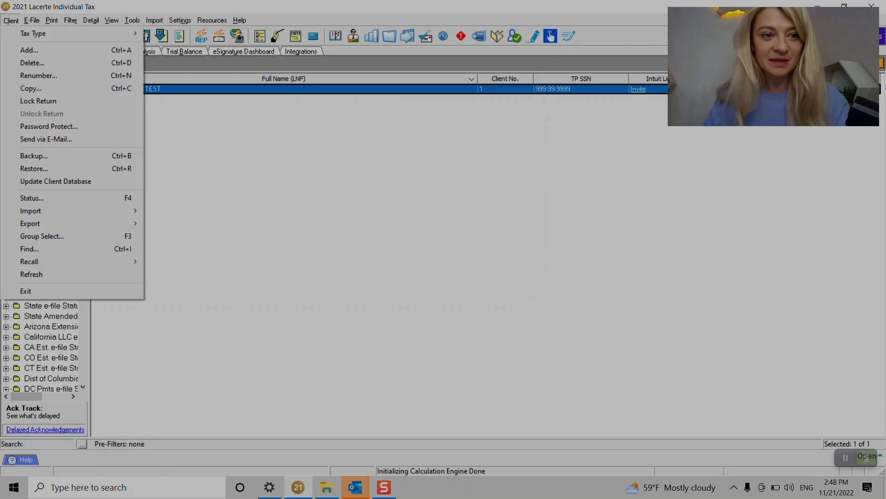
mouse_move(30, 211)
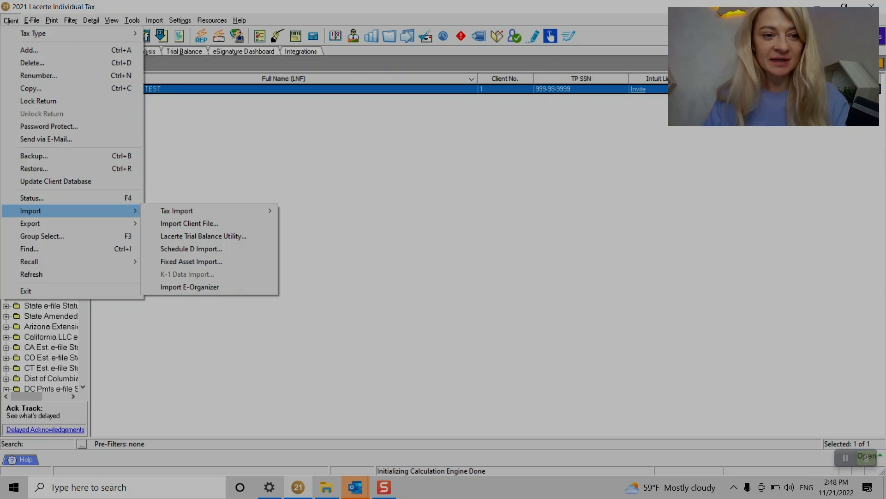
key(Escape)
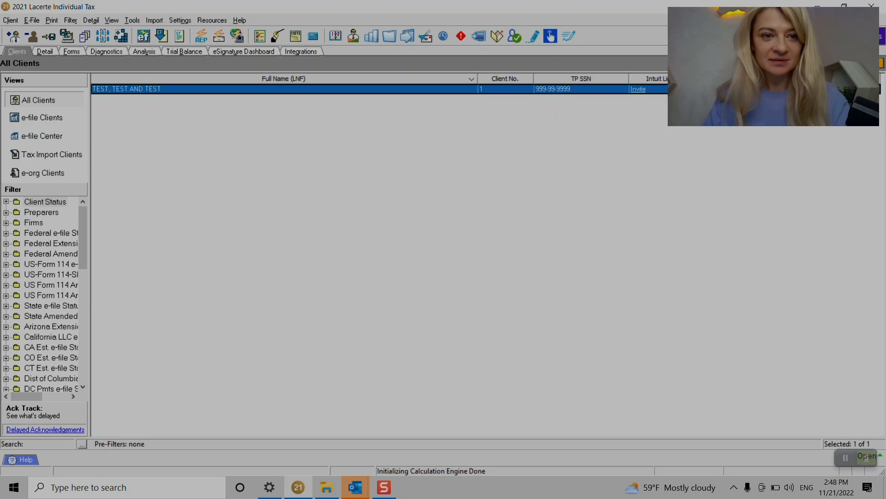
double_click(126, 88)
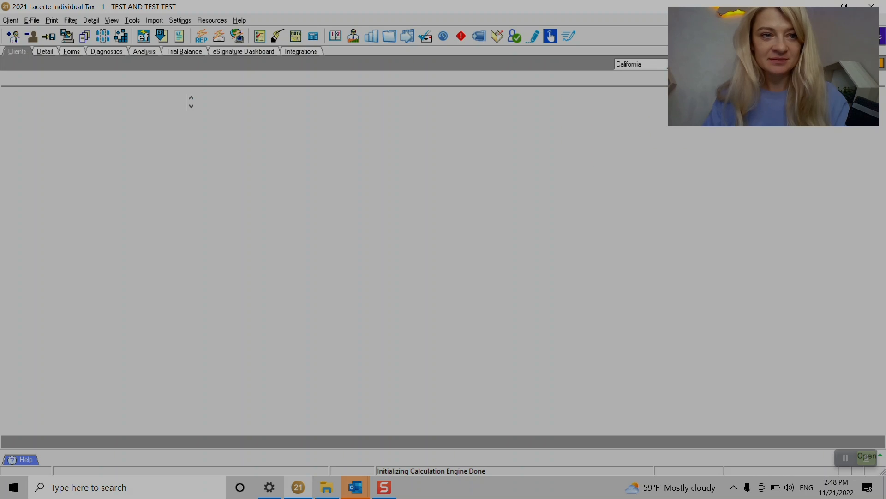
click(10, 20)
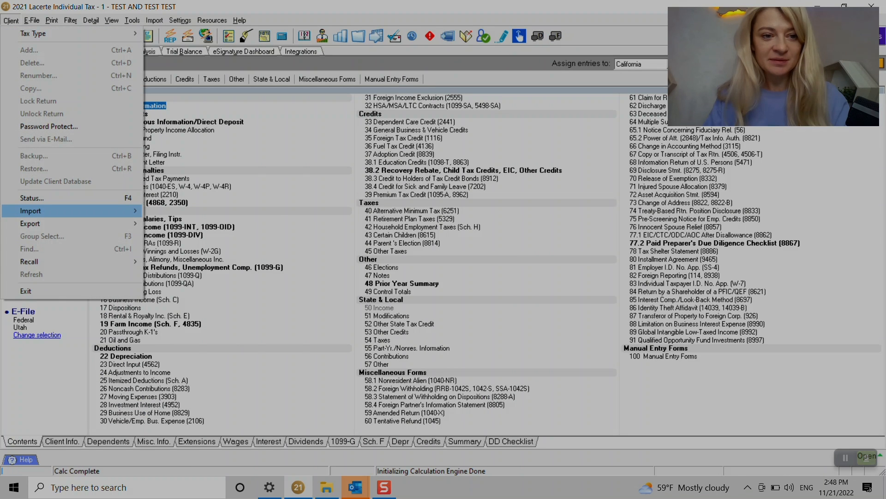
click(31, 211)
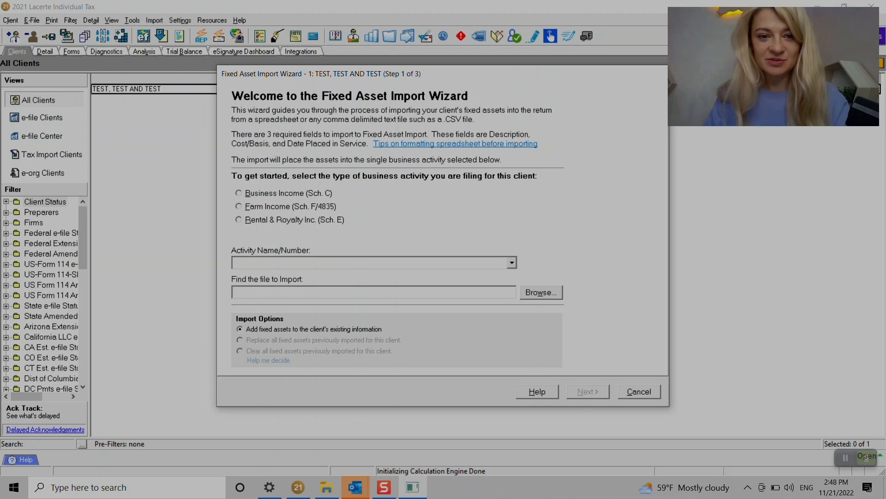
Step: Choose Business Income (Sch. C), select the Book1 spreadsheet, and advance to column mapping
click(238, 193)
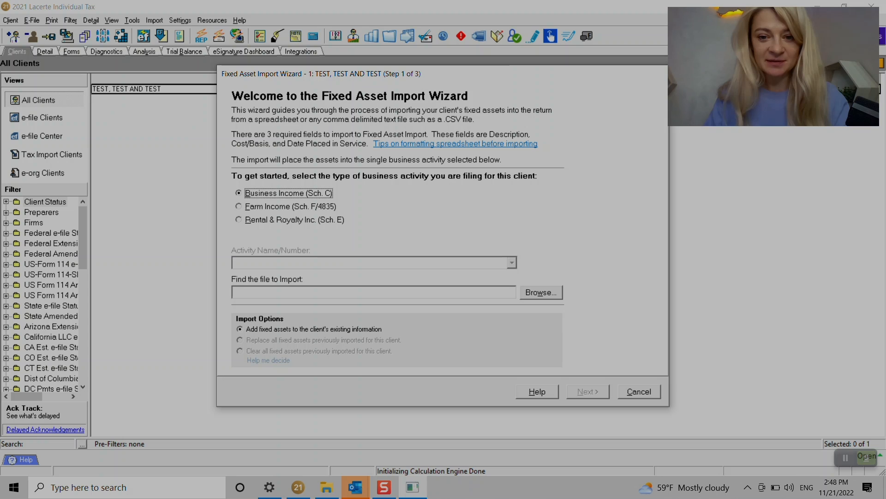
click(539, 292)
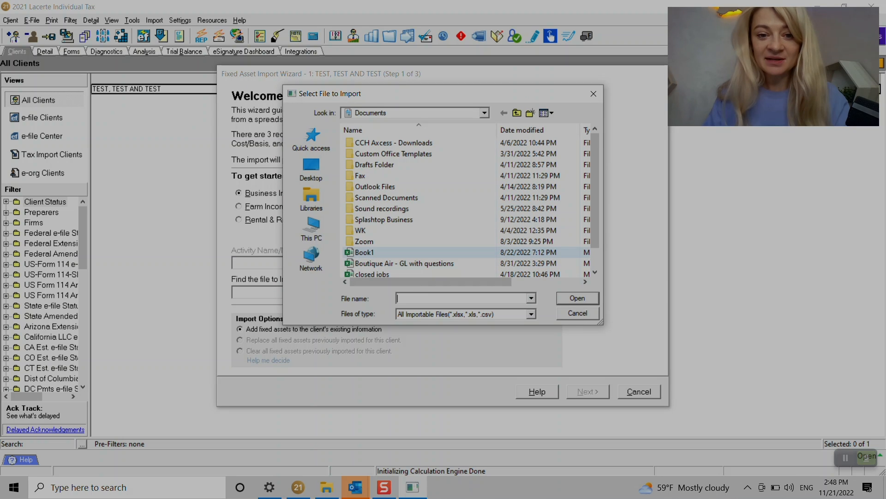
click(577, 298)
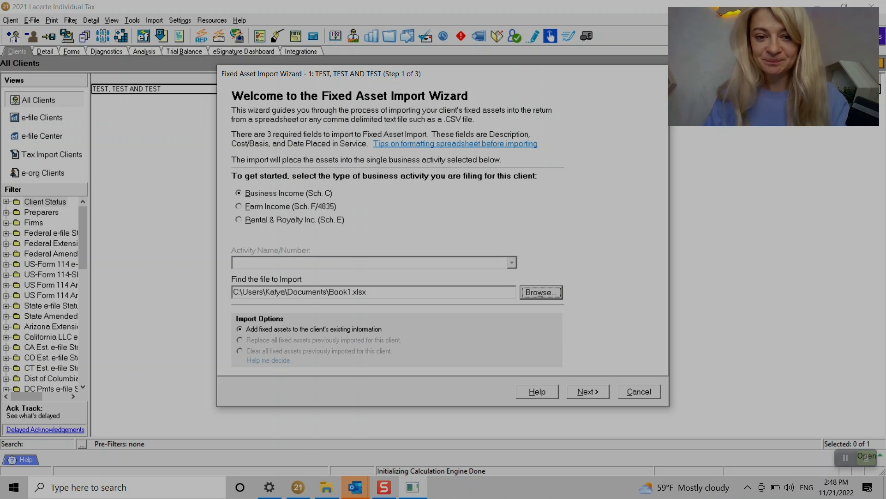
click(587, 391)
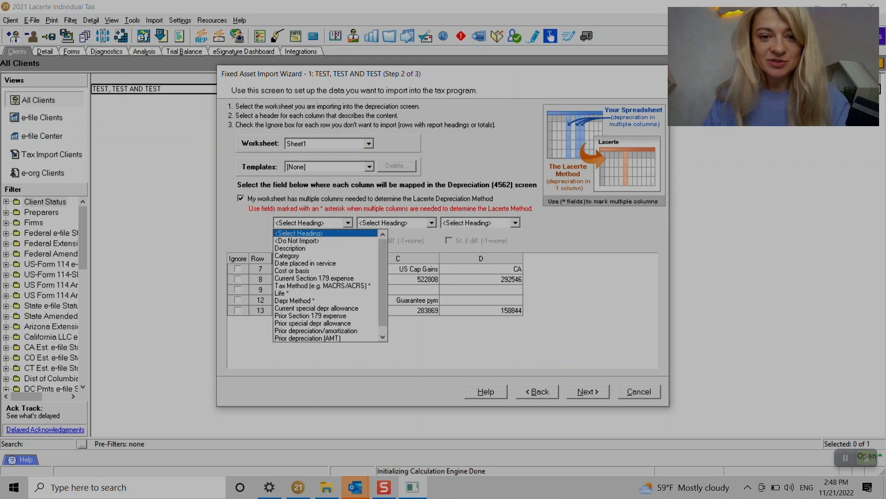
mouse_move(296, 240)
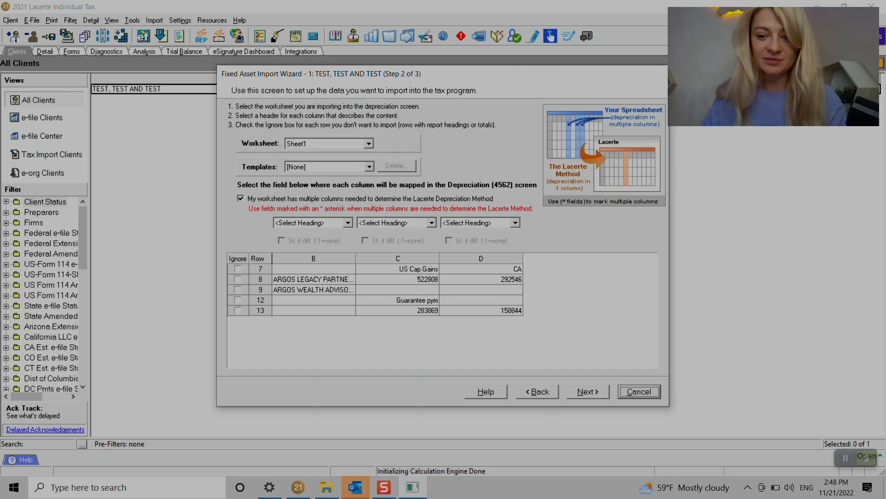
Step: Cancel the import wizard at the Select Heading step without mapping columns
click(638, 391)
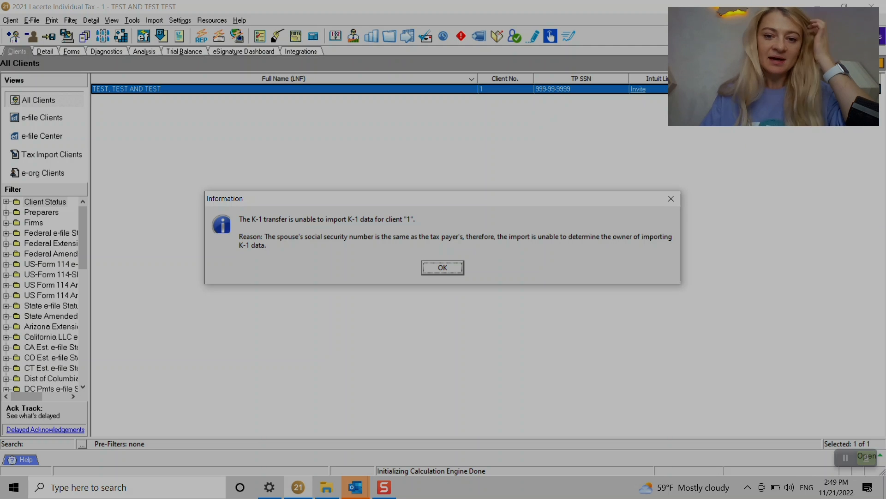
Step: Dismiss the K-1 notice and open the 22 Depreciation (4562) section in Contents
click(442, 267)
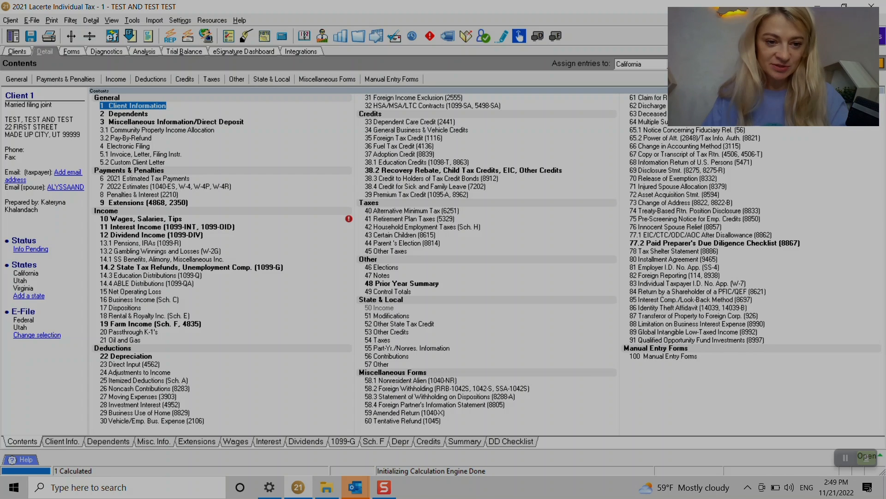
click(126, 356)
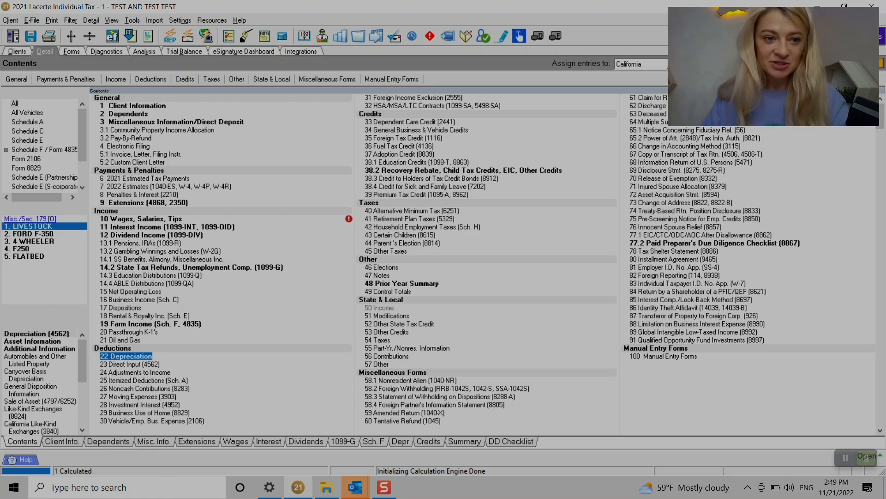
double_click(126, 355)
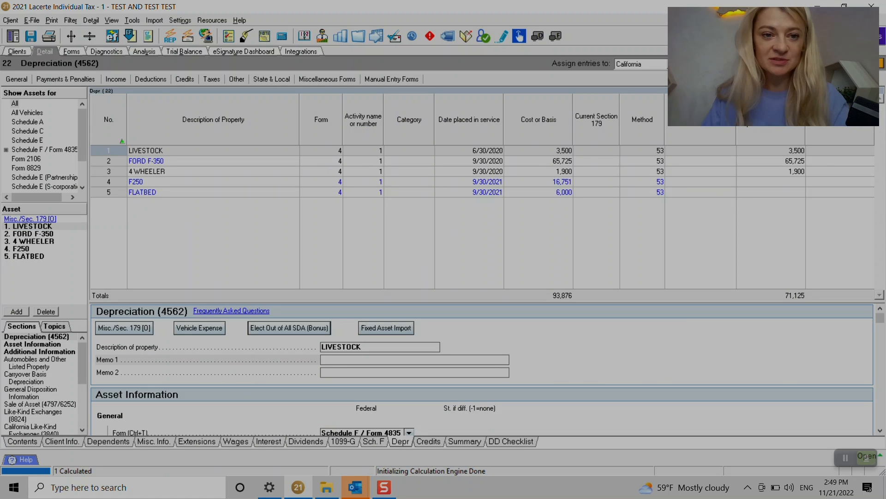
Step: Keep LIVESTOCK on Schedule F, give the FORD F-350 category 1, and view its regular depreciation
click(146, 150)
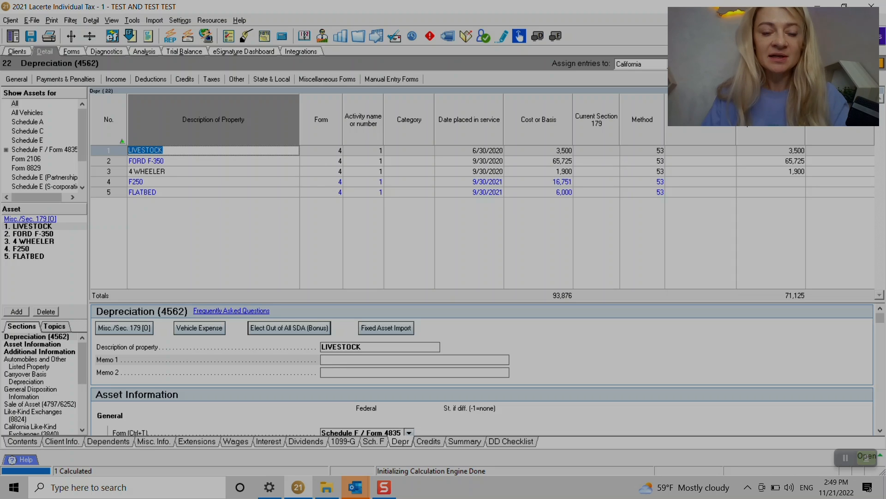
click(337, 149)
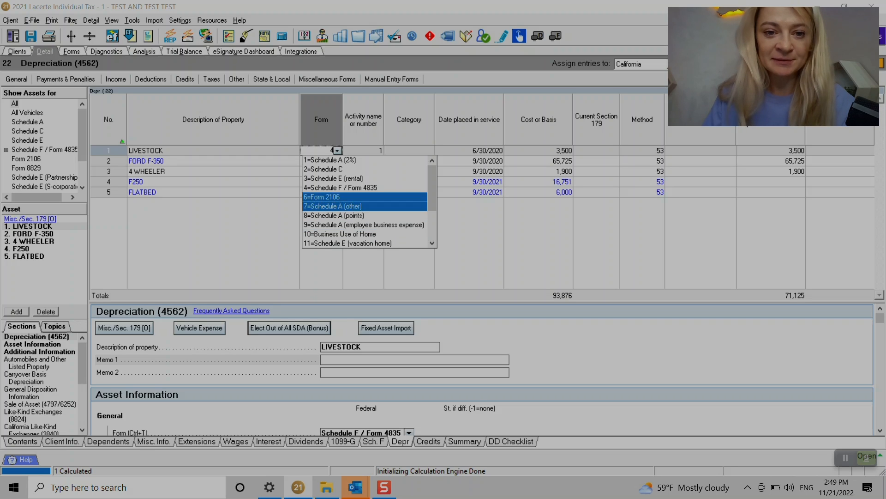
click(339, 187)
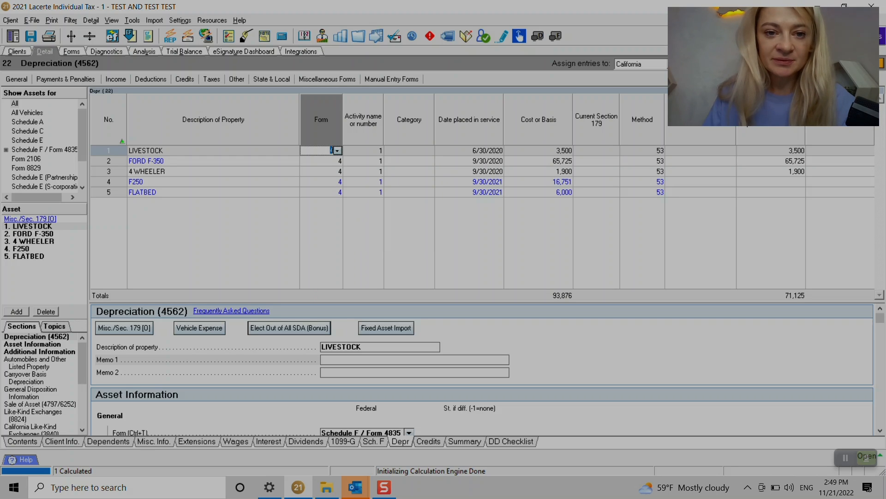
click(364, 149)
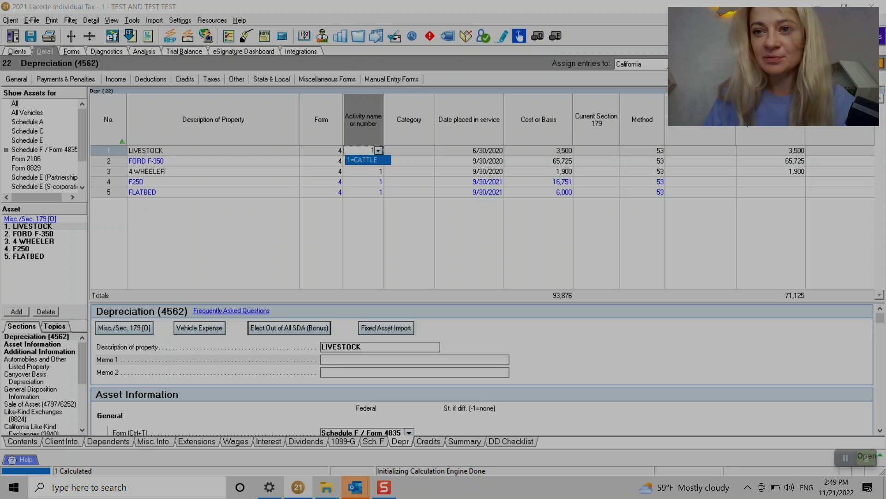
click(409, 151)
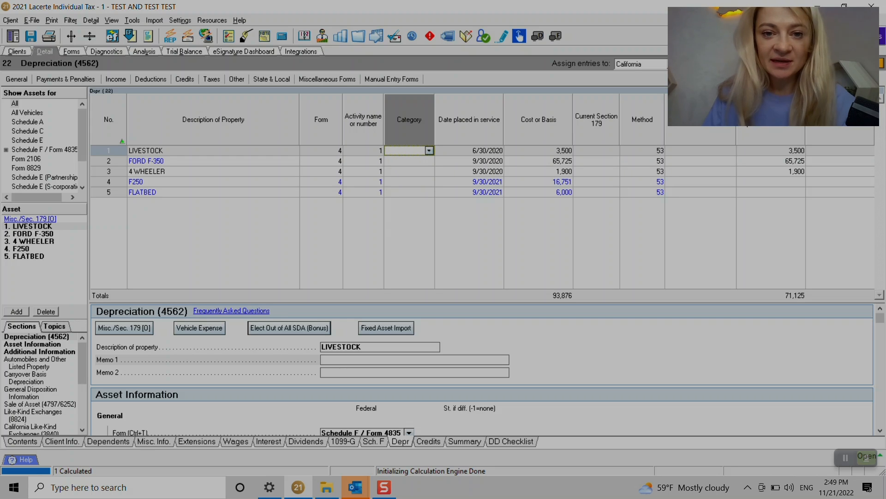
click(428, 151)
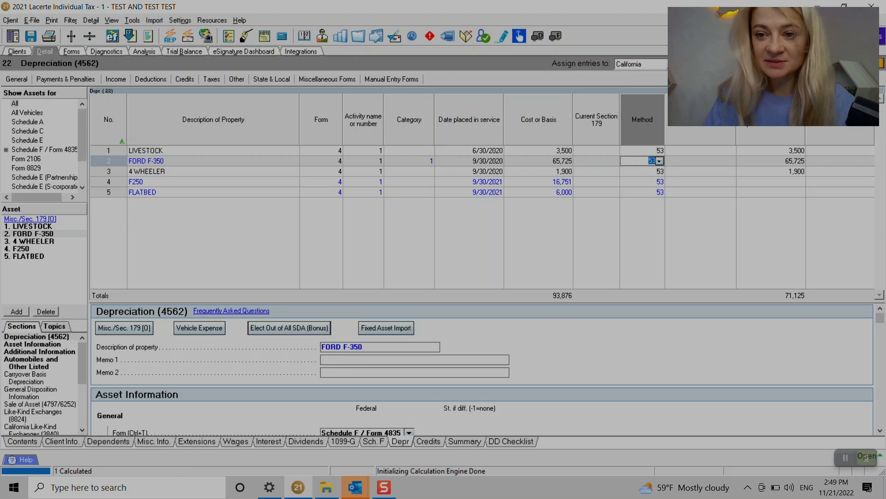
click(657, 161)
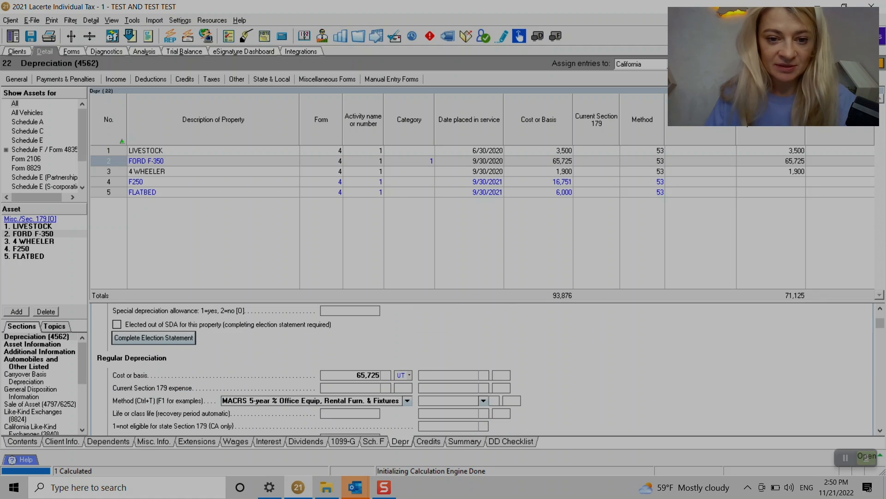
Step: Scroll the FORD F-350's depreciation and vehicle details, then view General Disposition Information
scroll(down, 3)
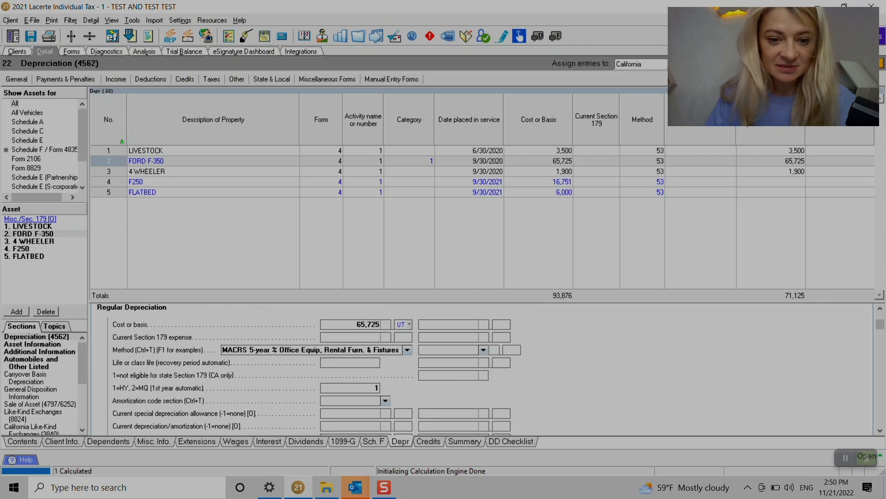
scroll(down, 3)
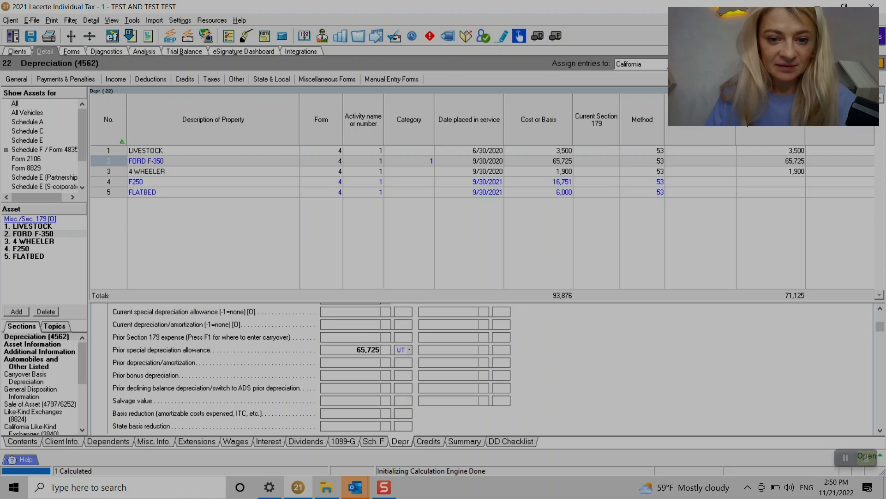
scroll(down, 3)
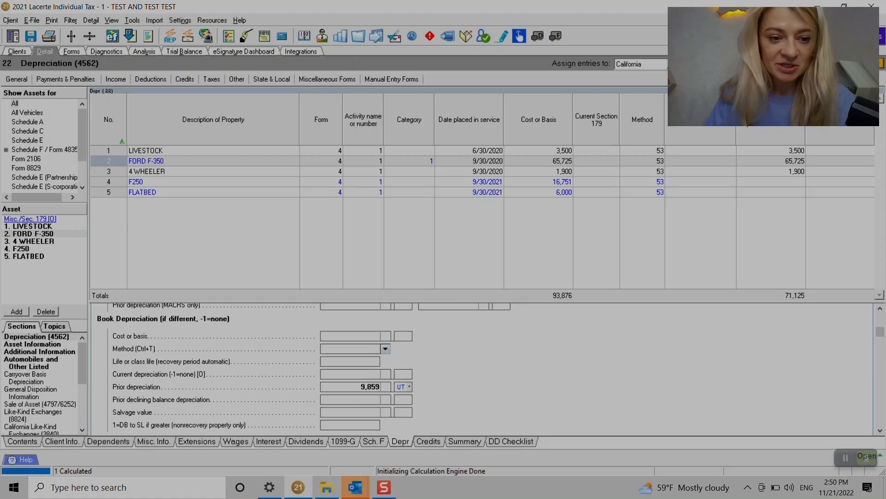
scroll(down, 3)
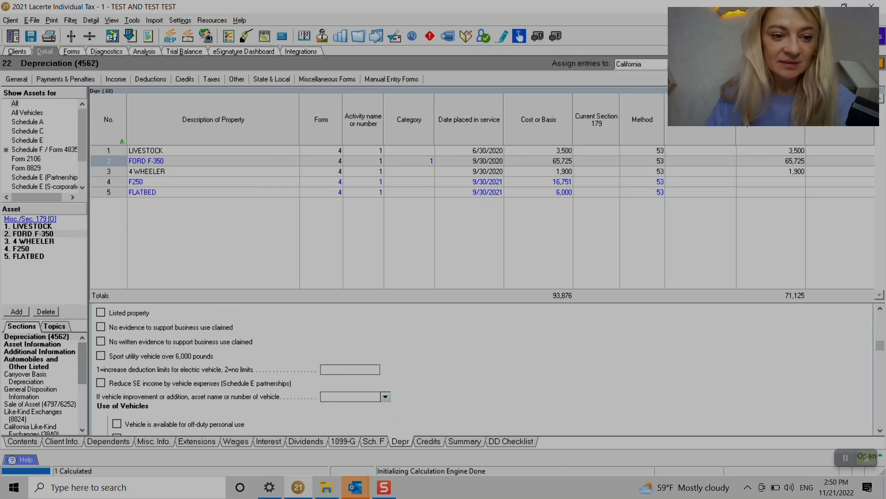
scroll(down, 3)
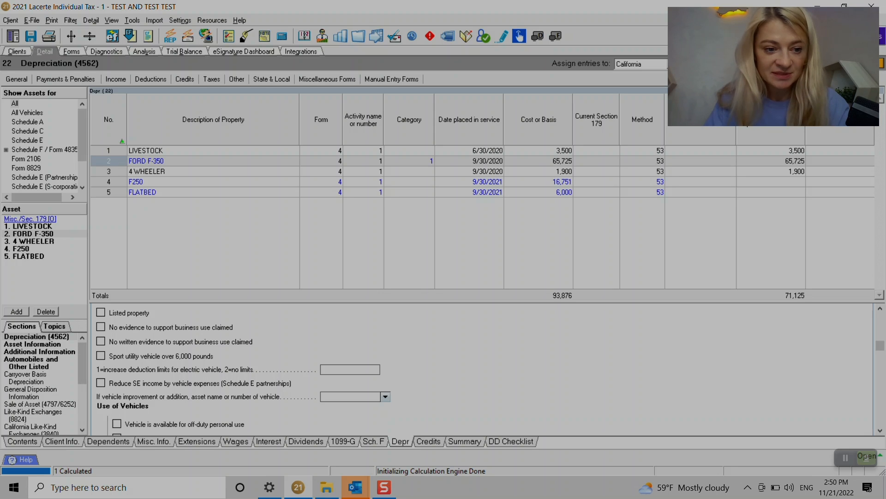
click(30, 392)
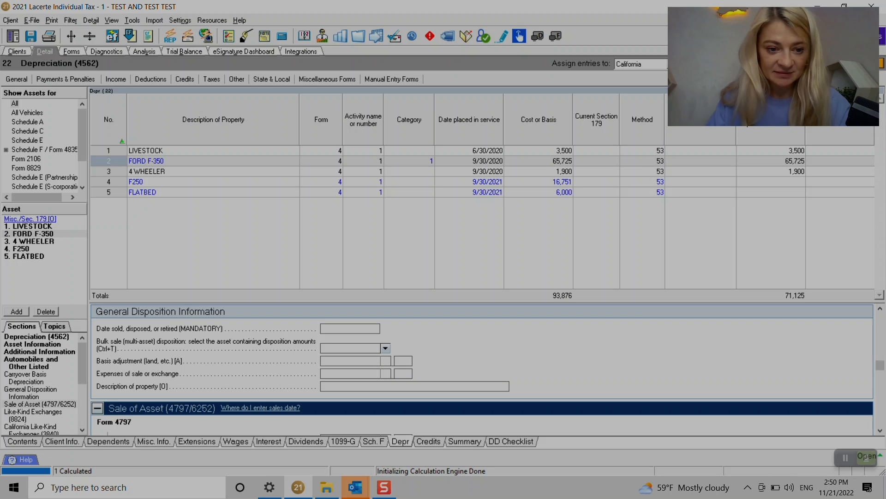
Step: Check the FORD F-350's Sale of Asset sales price, then move through California like-kind exchanges to Sale of Home
click(412, 386)
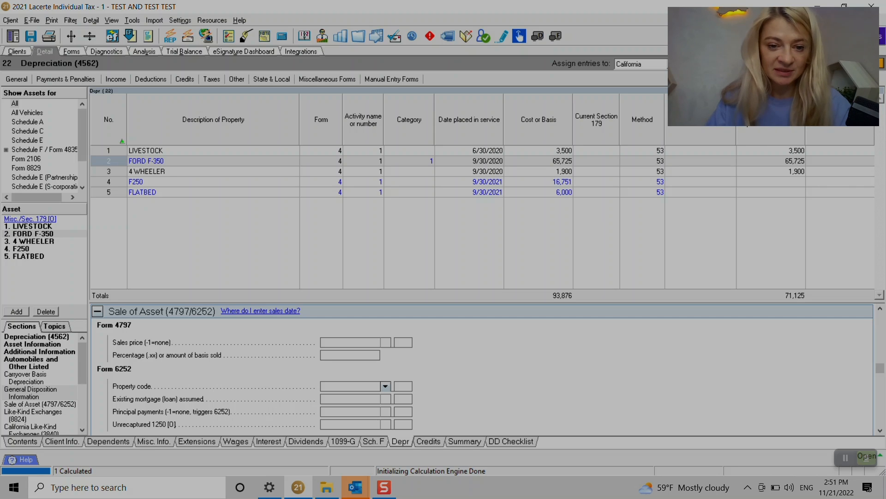
click(365, 342)
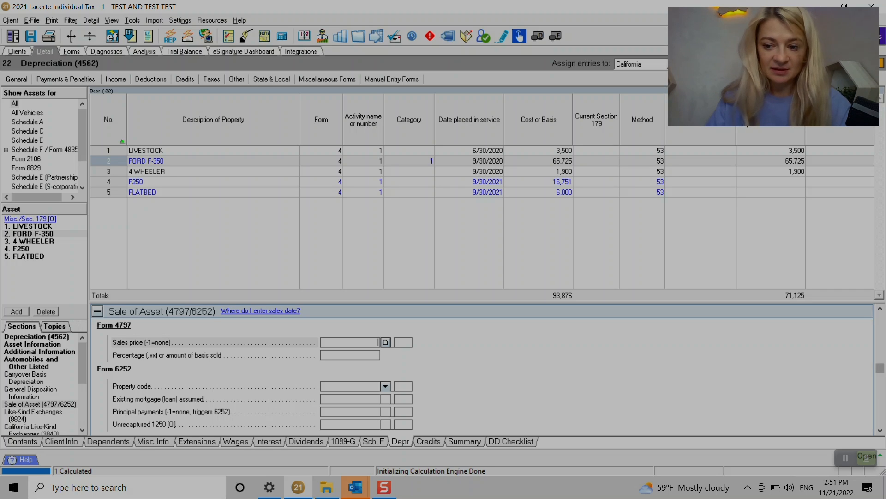
scroll(down, 3)
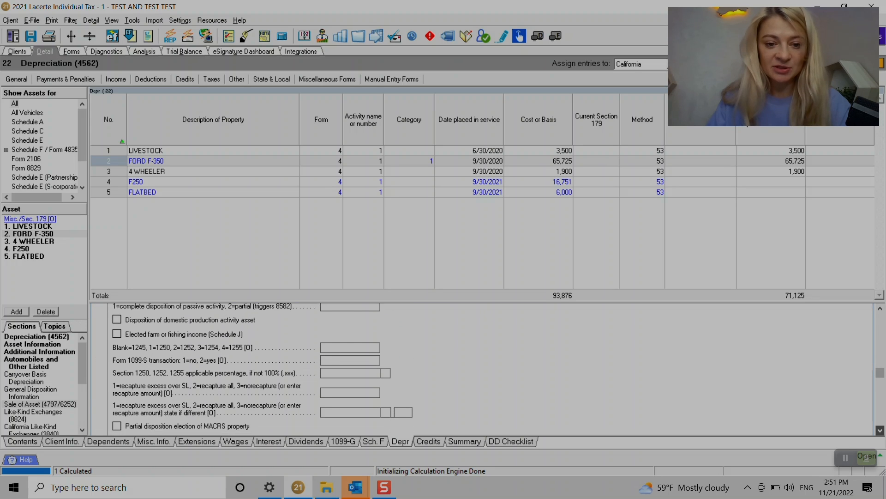
click(30, 415)
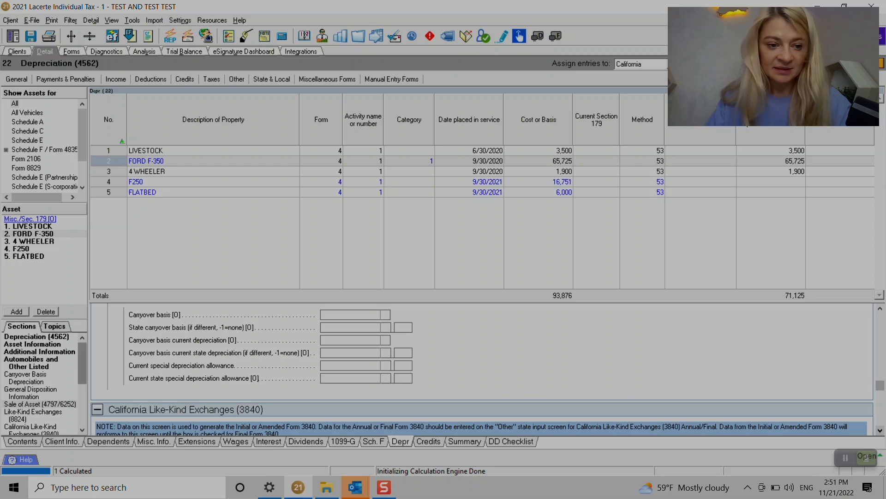
scroll(down, 3)
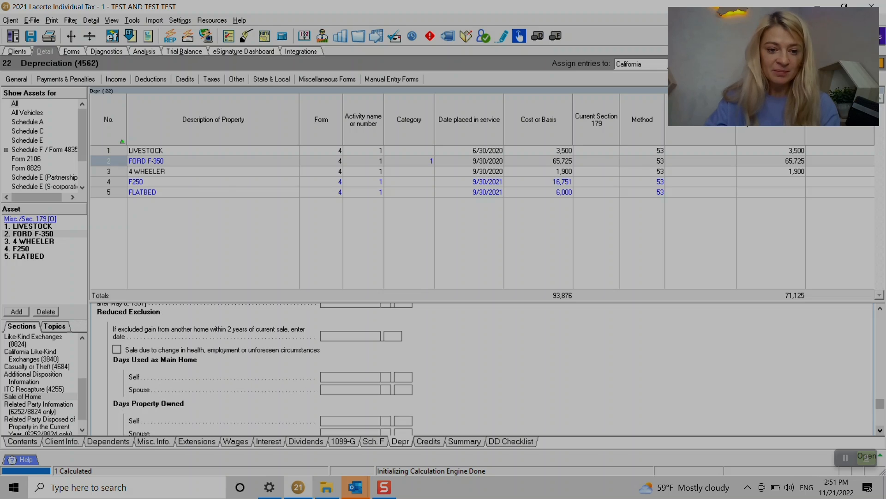
Step: Check the FORD F-350's in-service date and 65,725 amount, then display Depr Sch-2021 Regular Summary
scroll(down, 3)
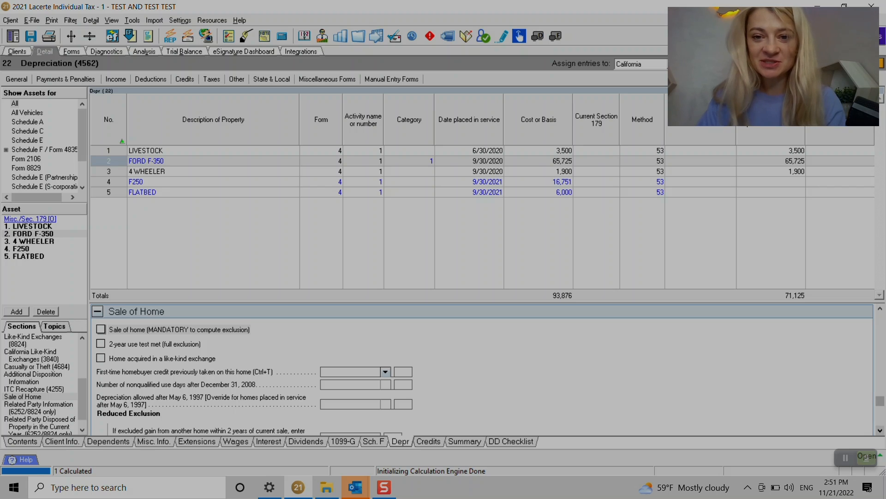
click(487, 161)
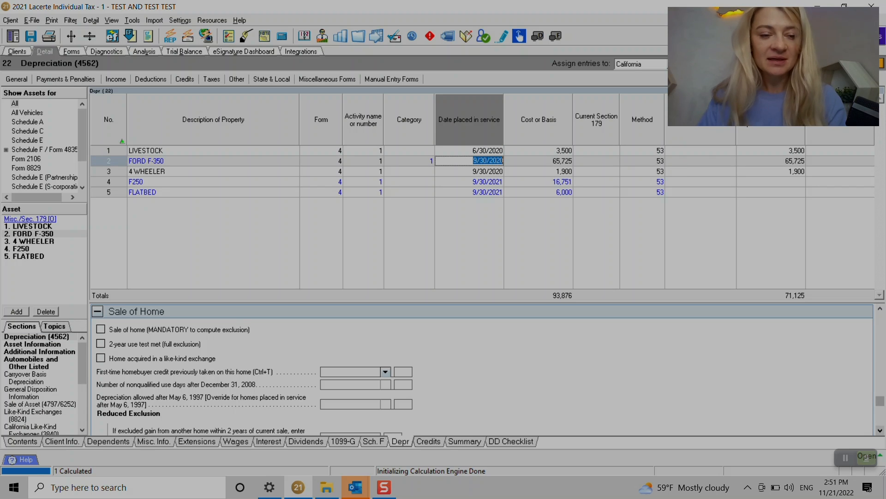
click(321, 160)
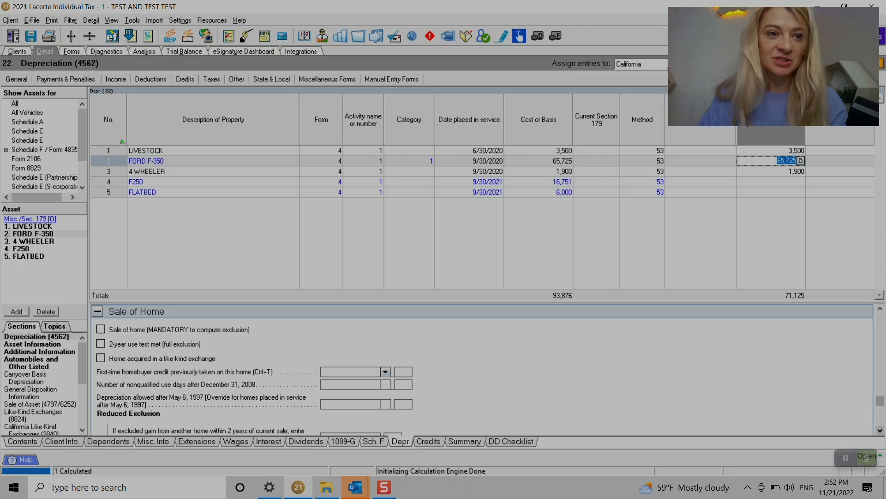
click(71, 50)
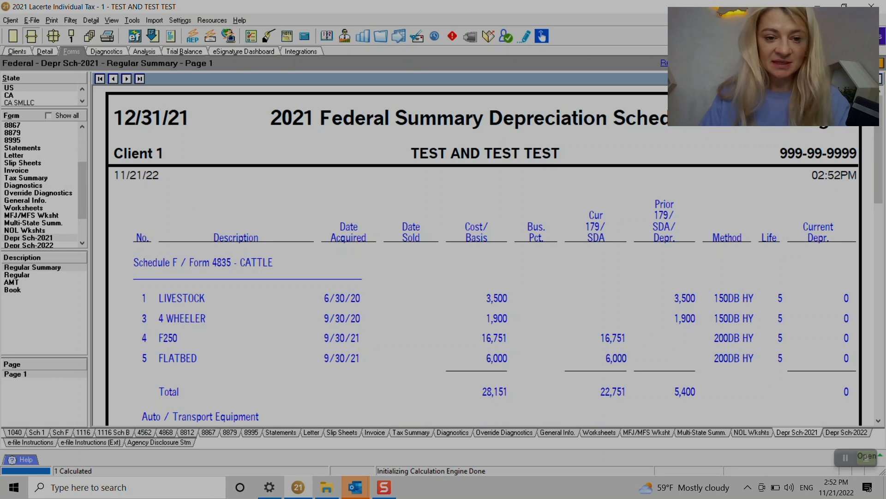
scroll(down, 3)
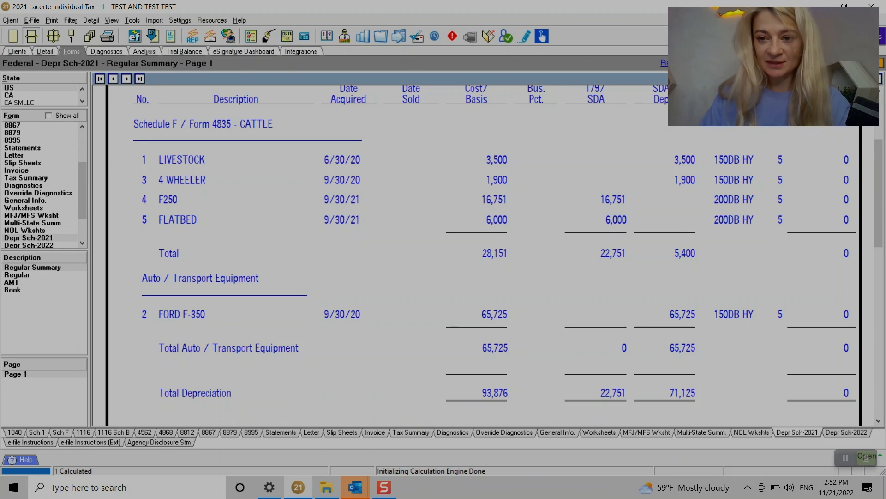
scroll(down, 3)
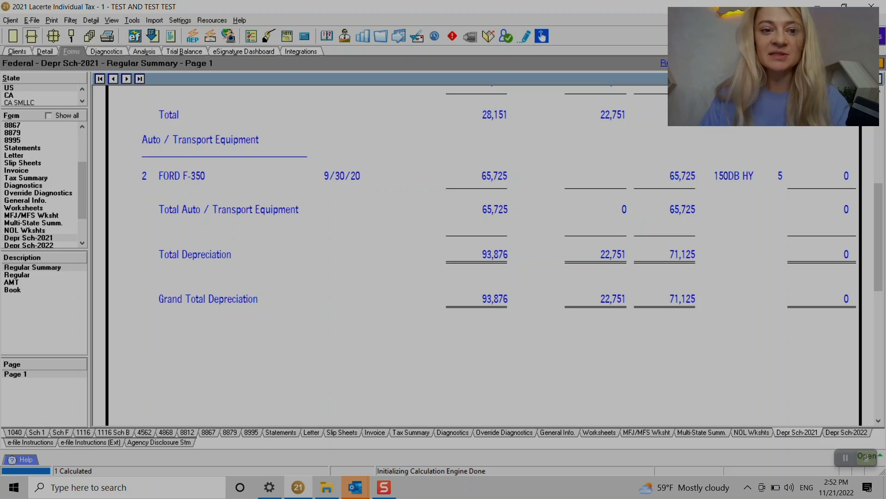